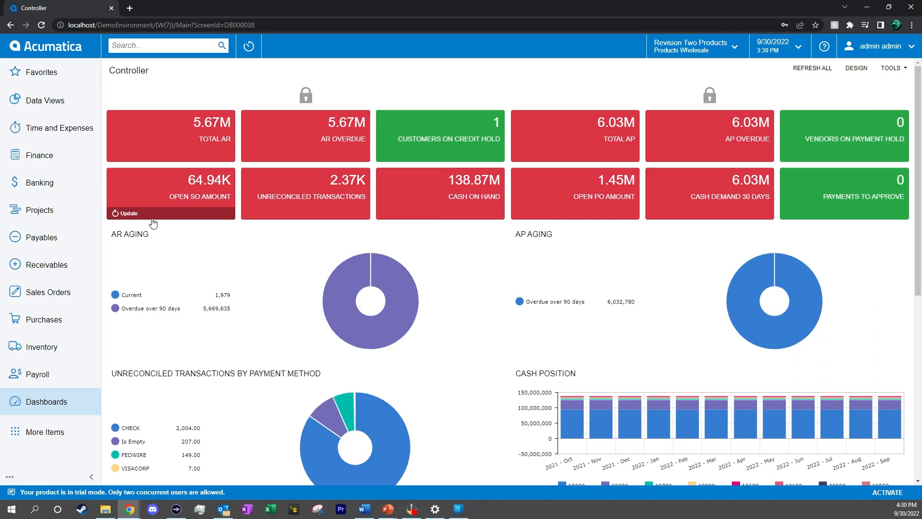
Bring up the Balance Sheet report parameters from the Finance workspace (ACTUAL ledger, 09-2022).
left_click(40, 156)
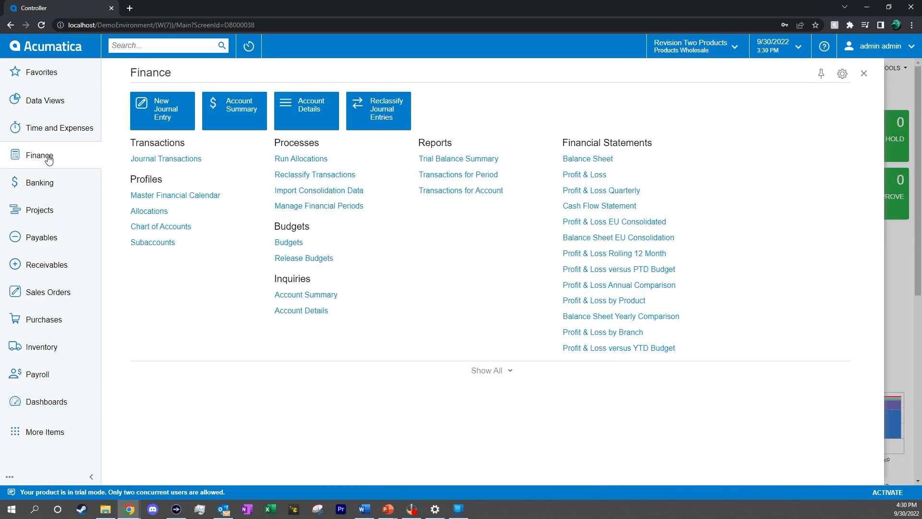
mouse_move(301, 159)
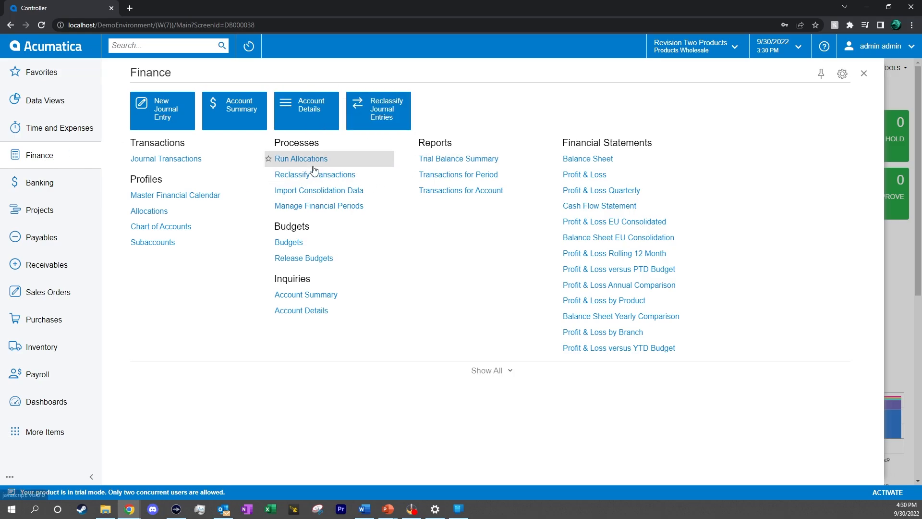
left_click(587, 159)
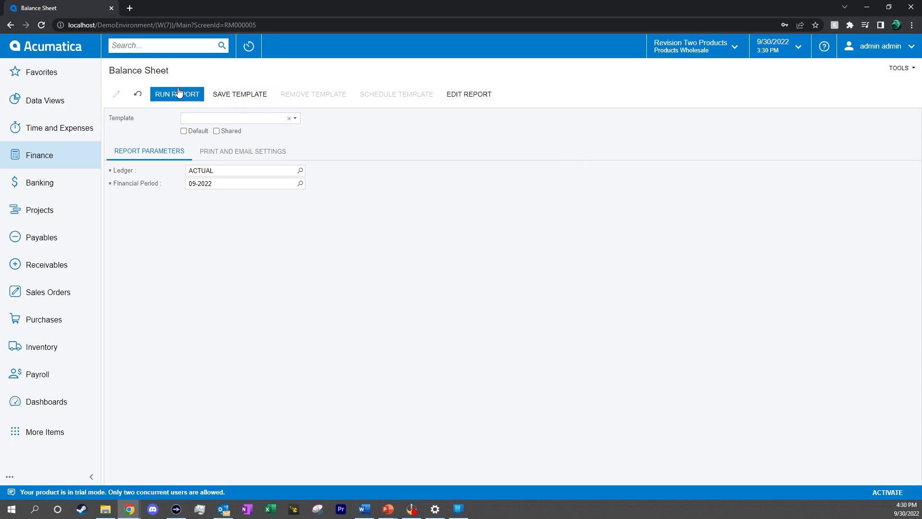
Run the Balance Sheet as of September 30, 2022, showing Total Assets 120,073,237.39.
left_click(177, 94)
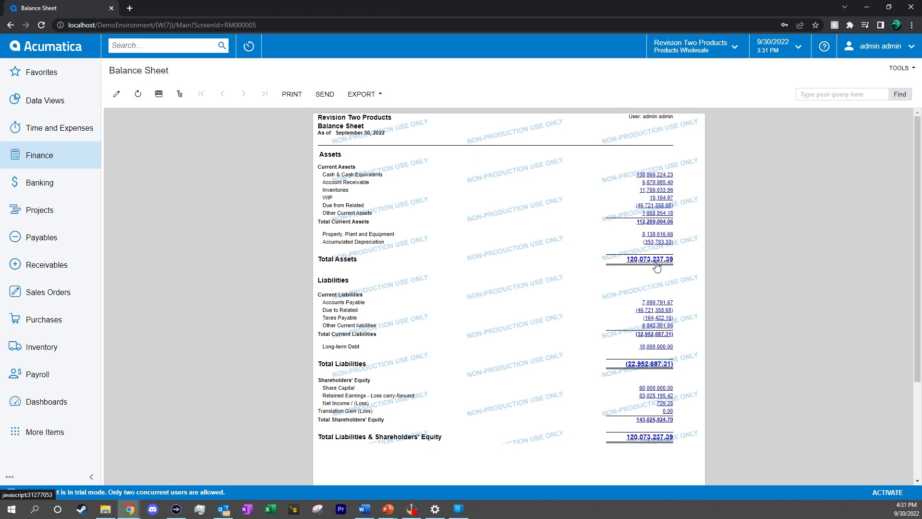
left_click(649, 258)
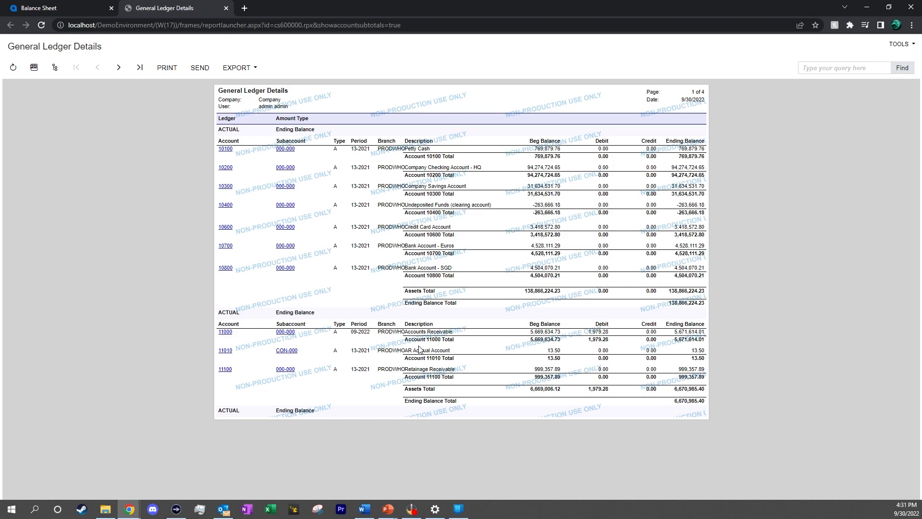
mouse_move(226, 280)
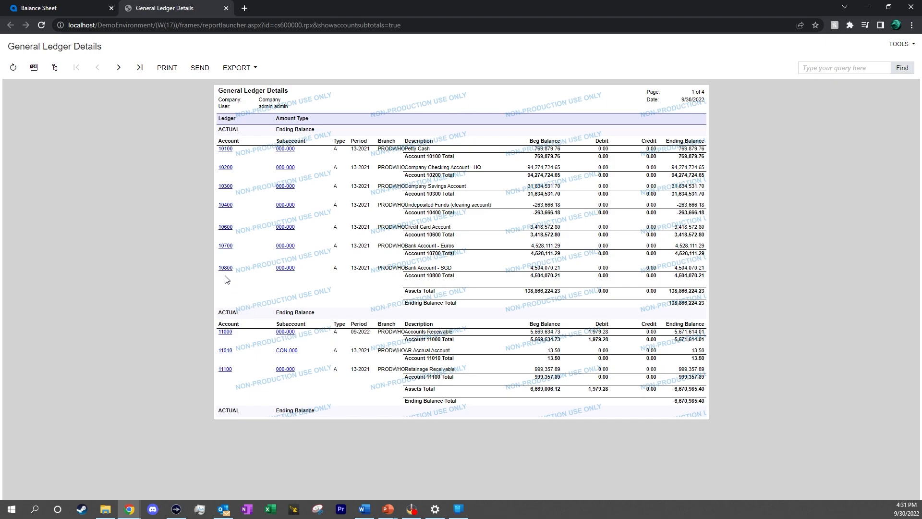
mouse_move(240, 227)
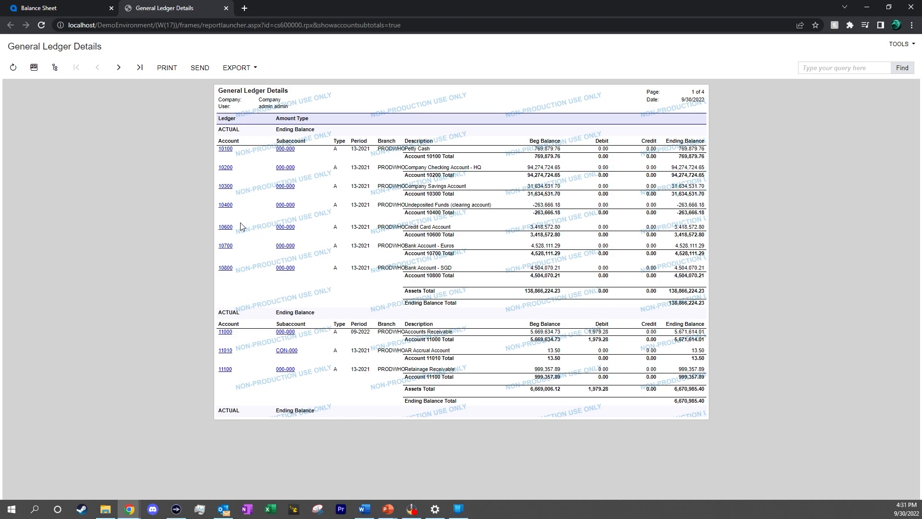
mouse_move(163, 101)
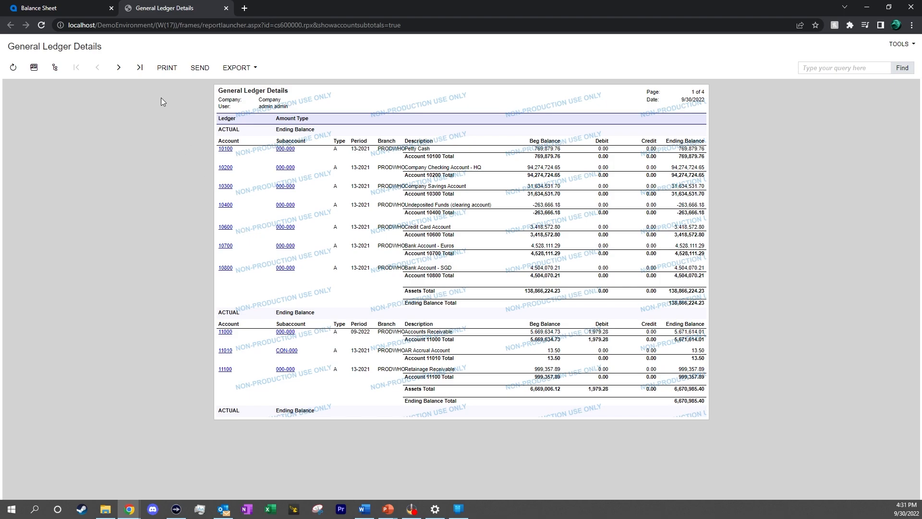
left_click(56, 8)
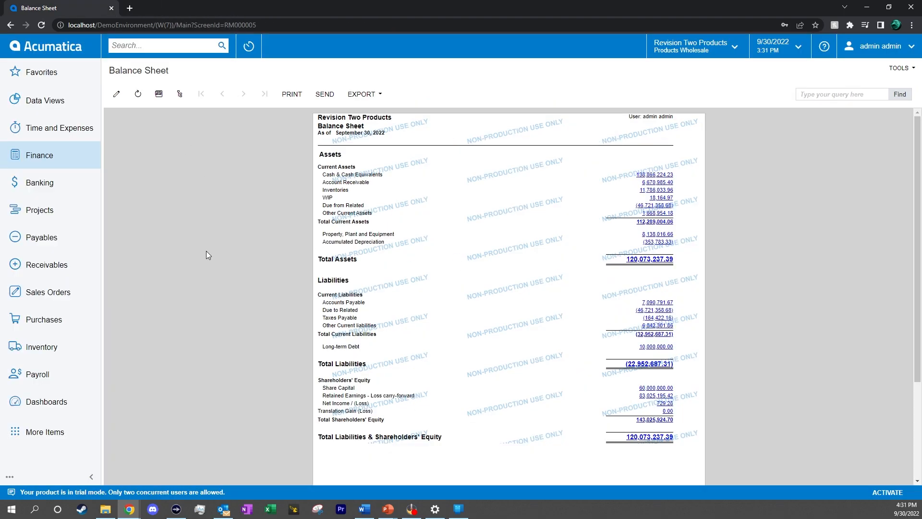
mouse_move(203, 256)
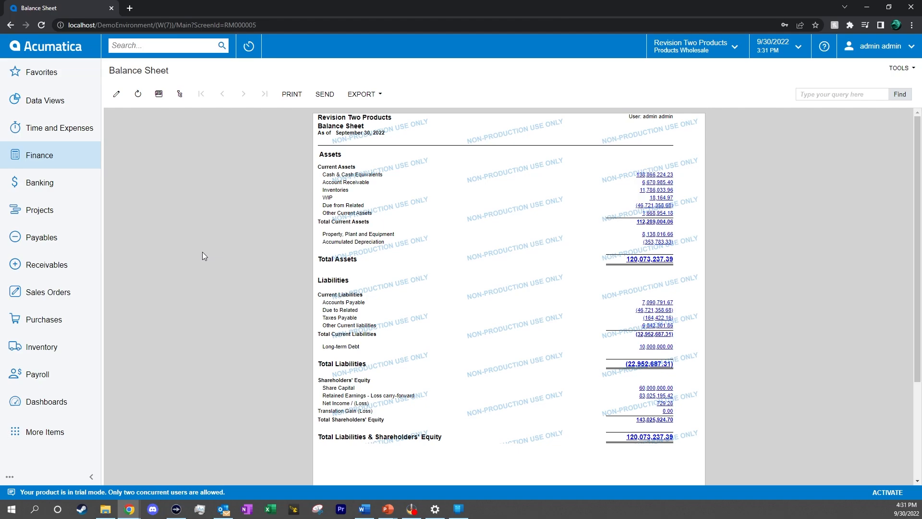
left_click(179, 94)
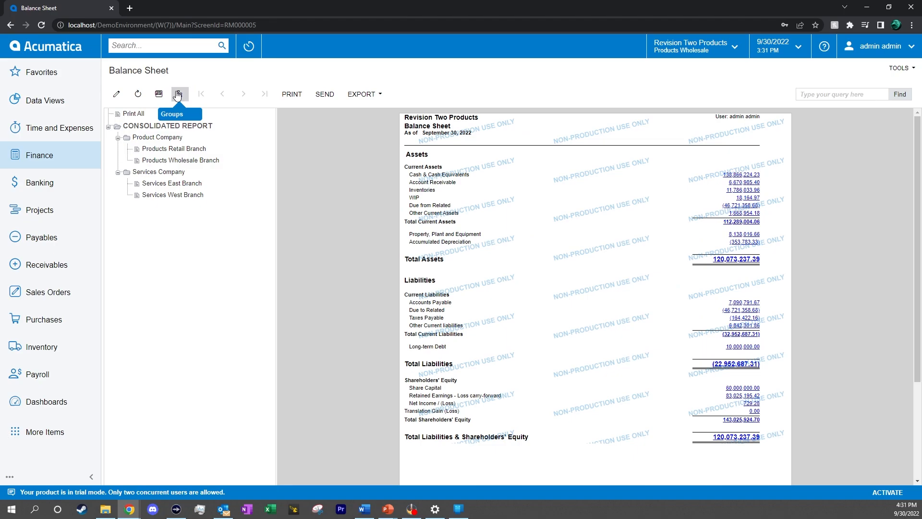
mouse_move(173, 148)
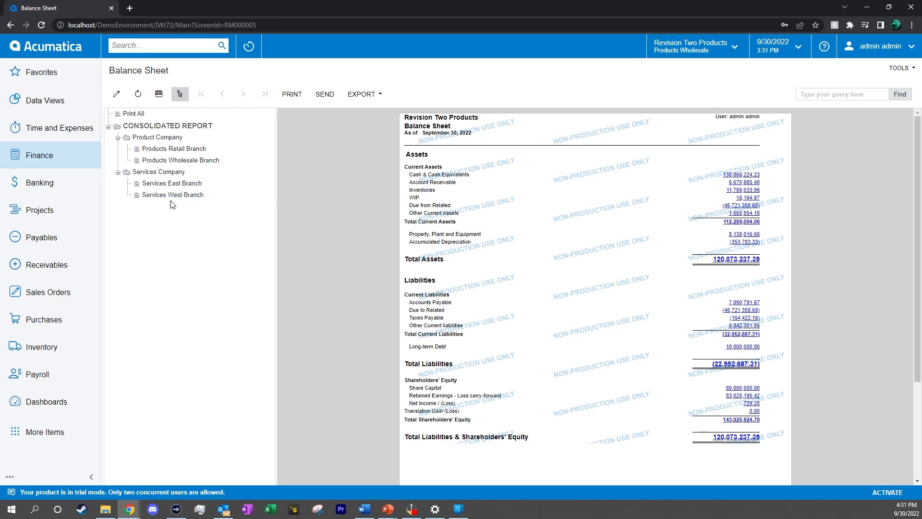
left_click(172, 195)
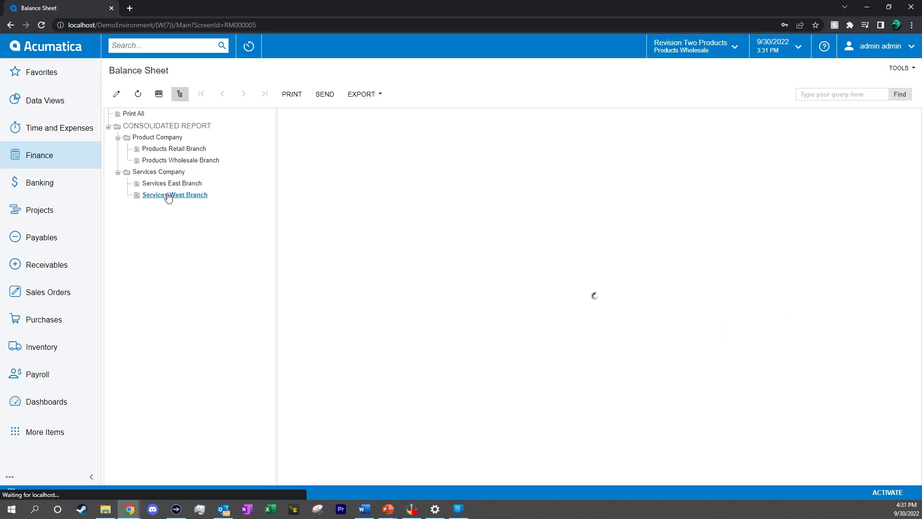
left_click(174, 195)
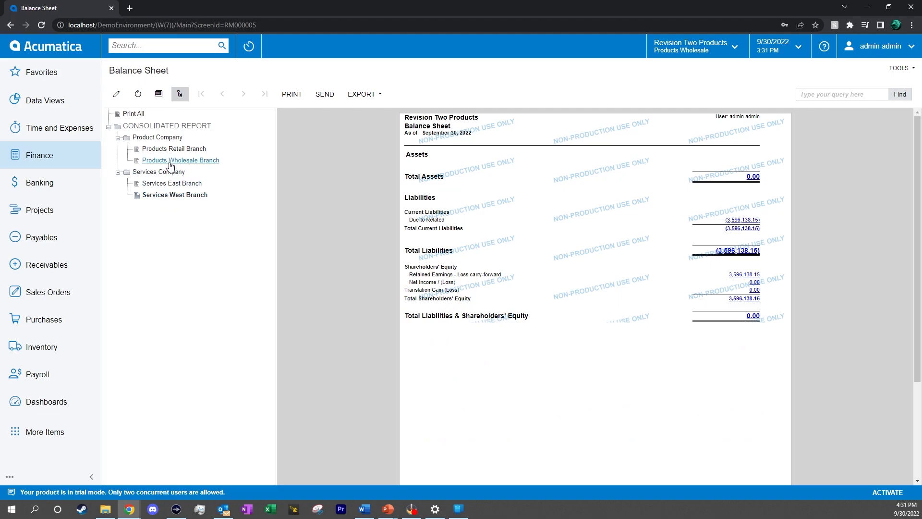
left_click(132, 114)
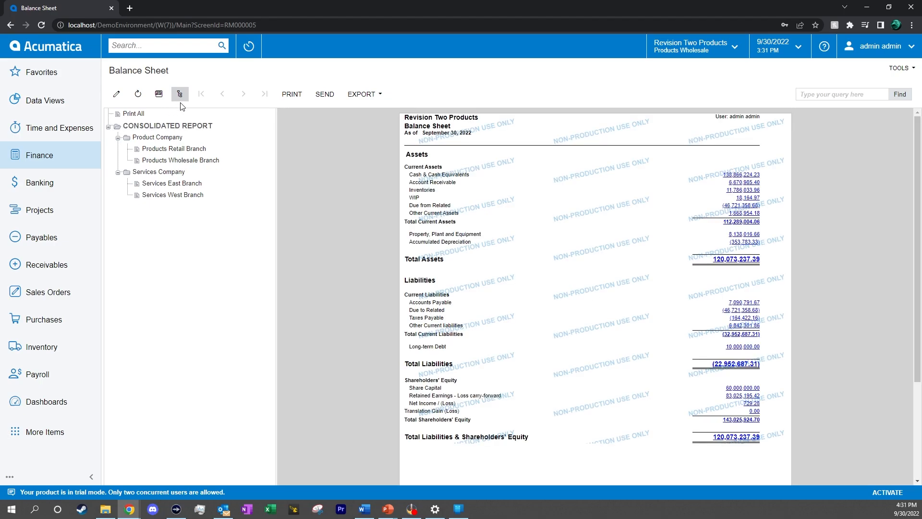
left_click(180, 94)
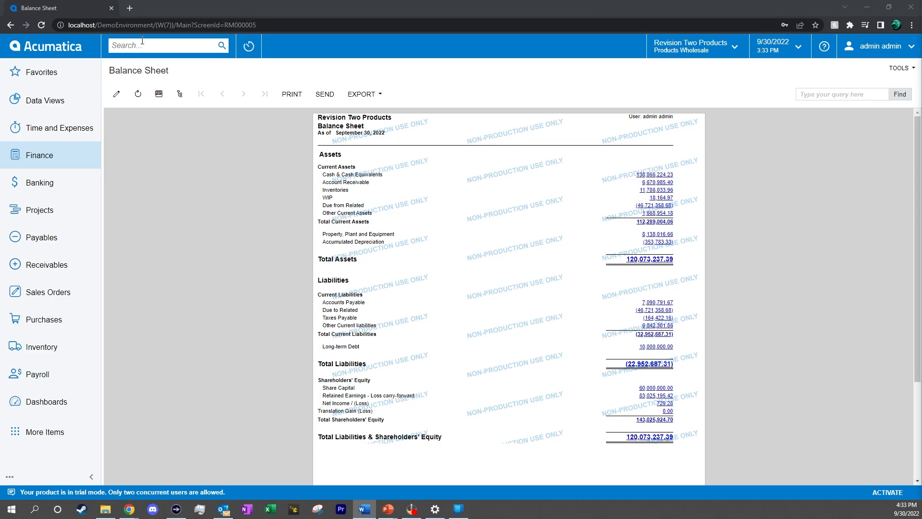
Search 'report', go to Report Definitions and open the DBSP Balance Sheet definition.
type("report")
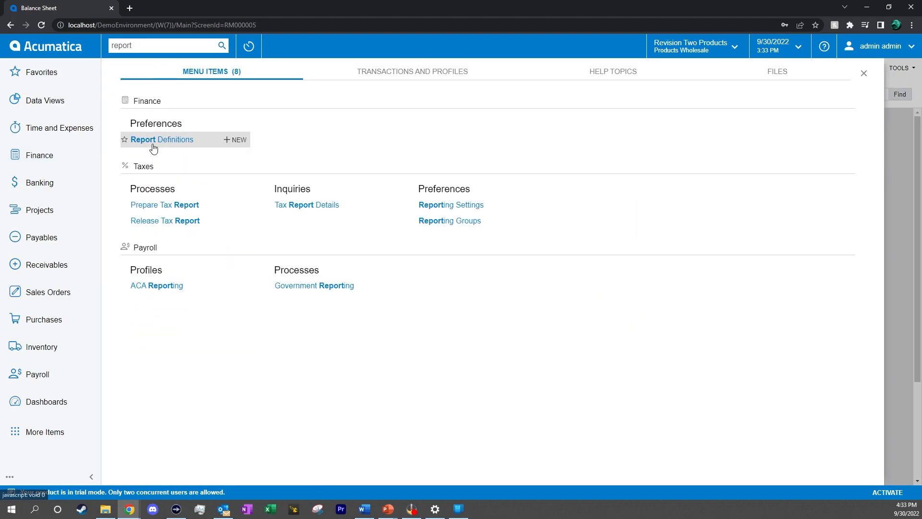
left_click(164, 139)
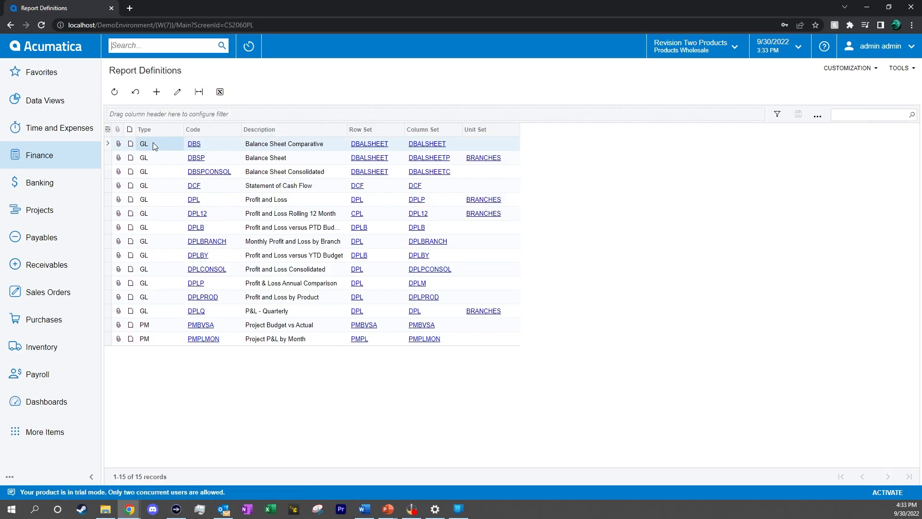
mouse_move(196, 157)
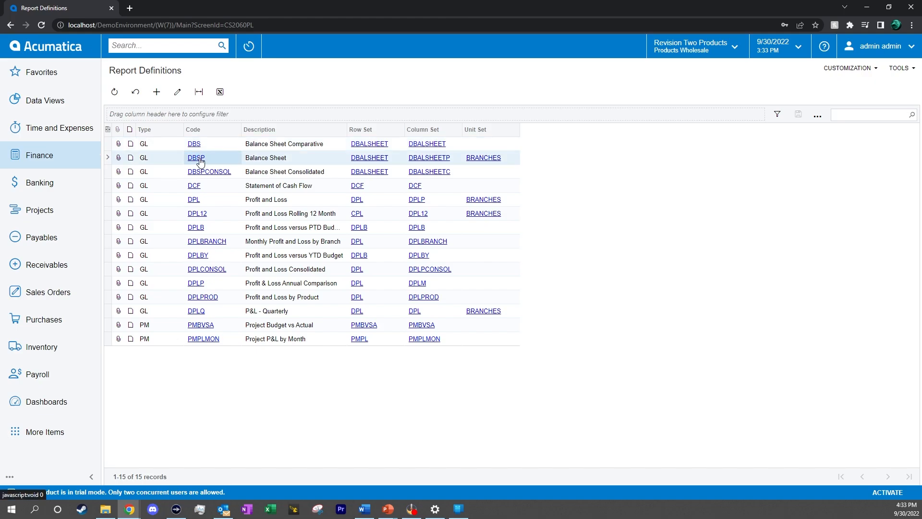
left_click(195, 157)
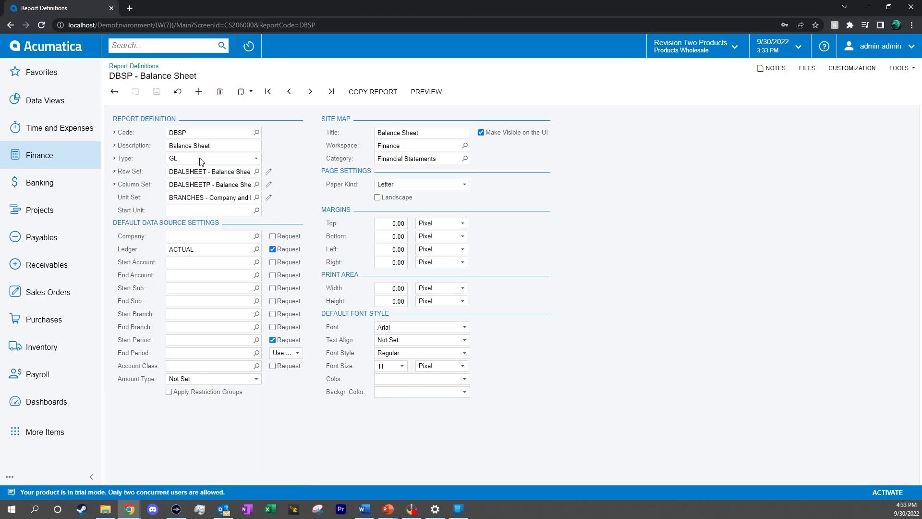
mouse_move(662, 195)
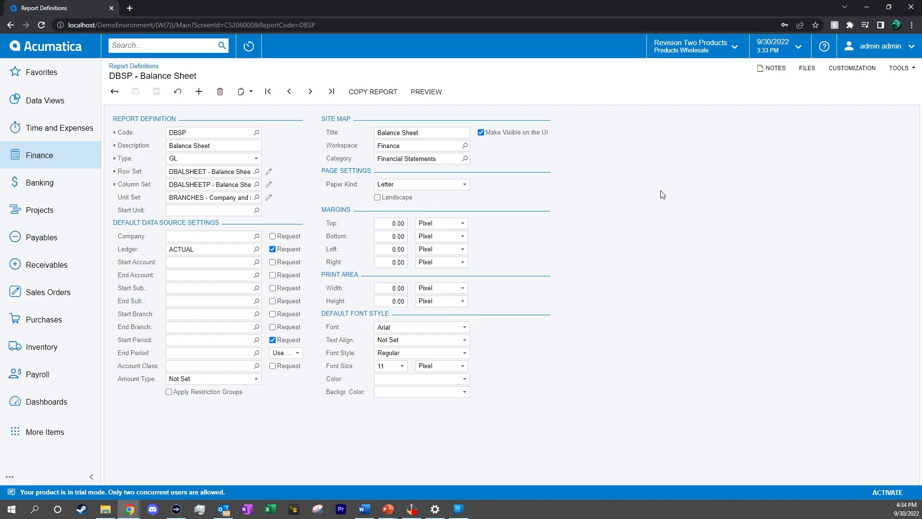
mouse_move(496, 179)
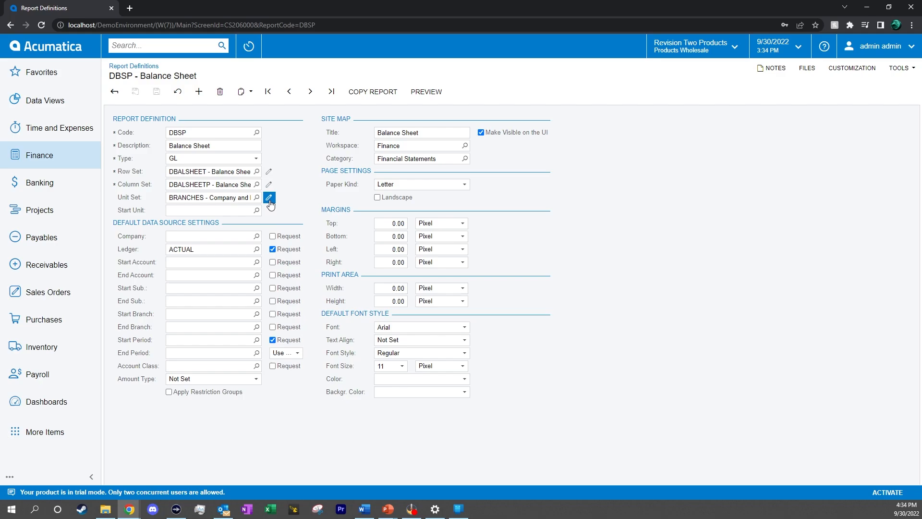
Set the DBSP definition's unit set to PRODUCT and save it.
left_click(269, 198)
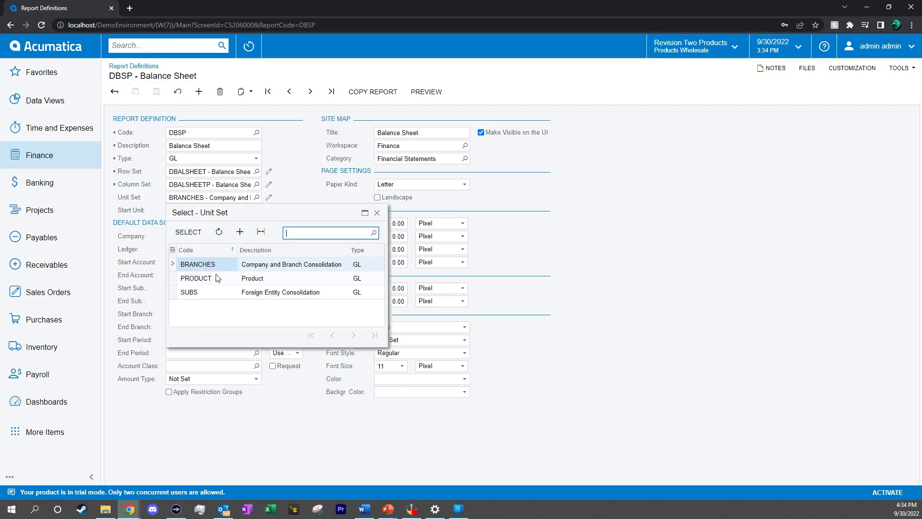
left_click(196, 279)
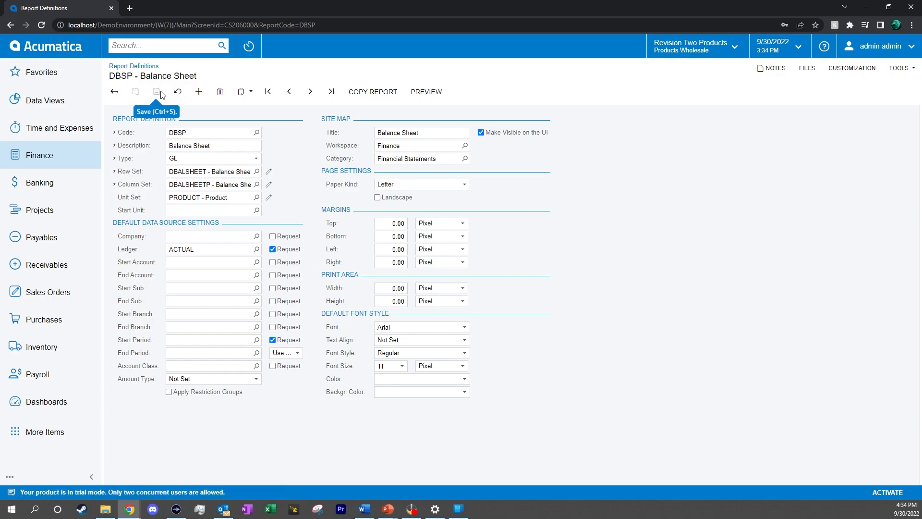
left_click(38, 155)
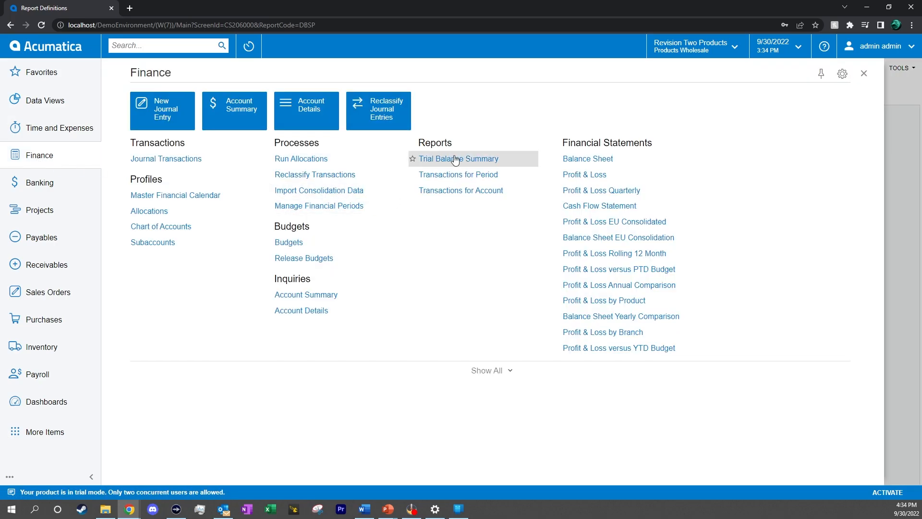
Rerun the Balance Sheet and drill through Consumer Goods to Electronics and Computers (1,593,168.51).
left_click(586, 159)
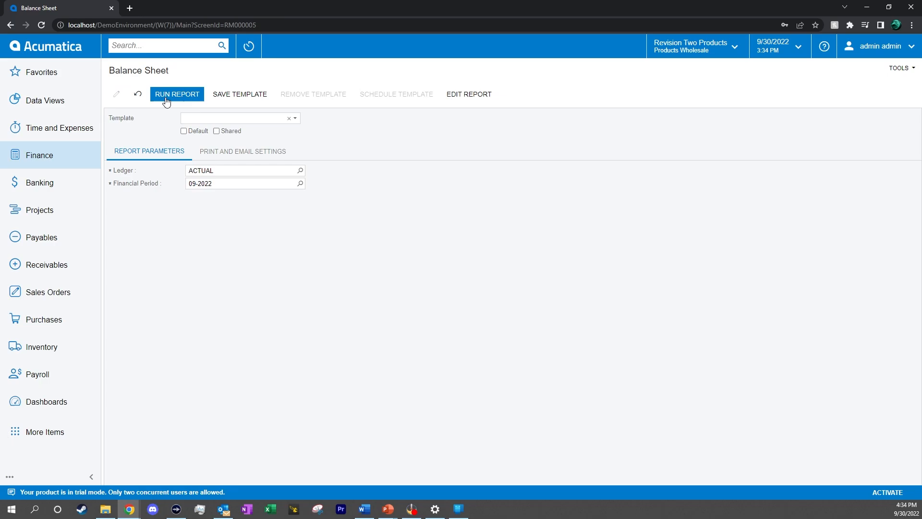
left_click(177, 94)
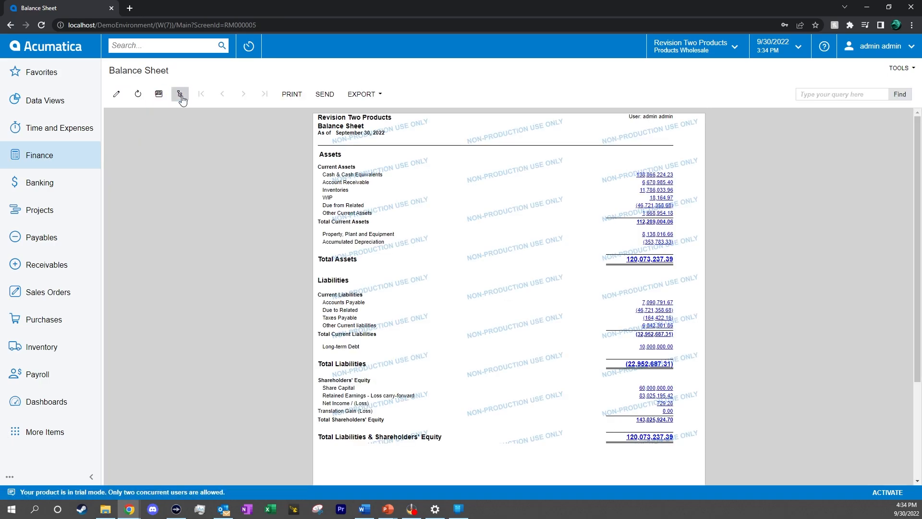
left_click(180, 94)
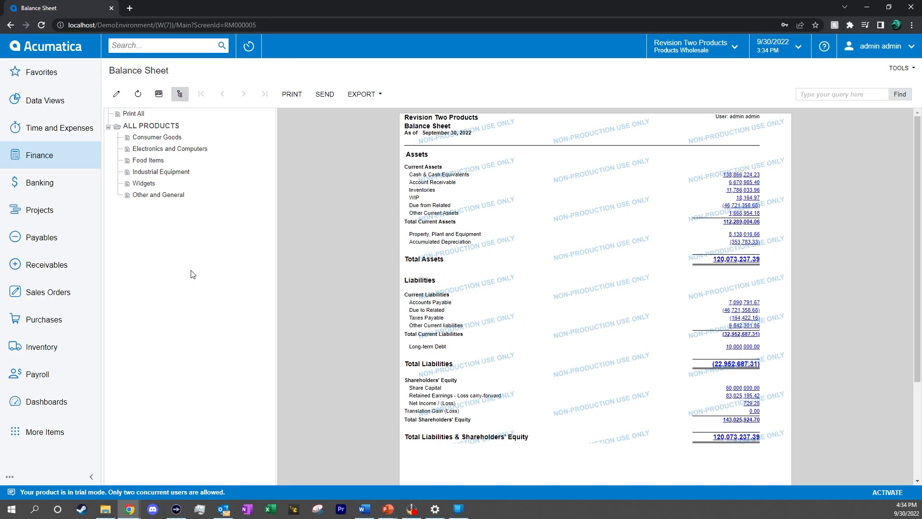
mouse_move(172, 253)
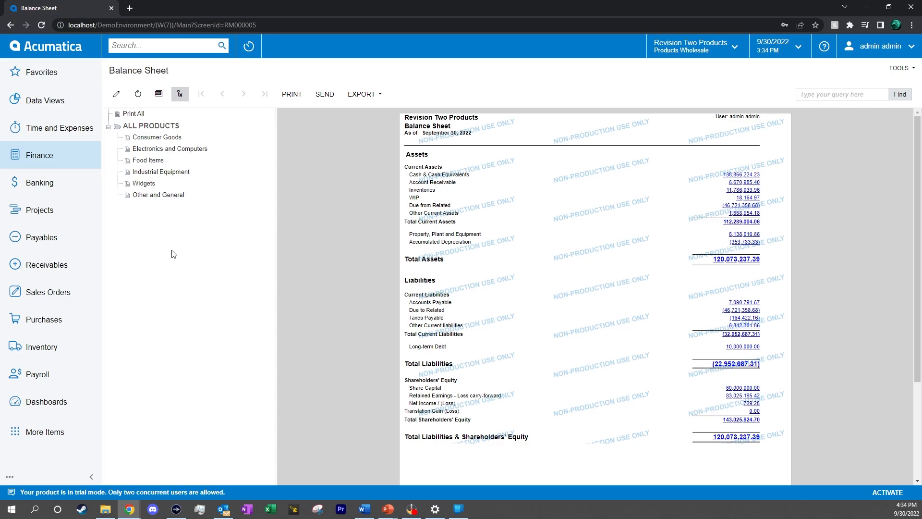
left_click(156, 138)
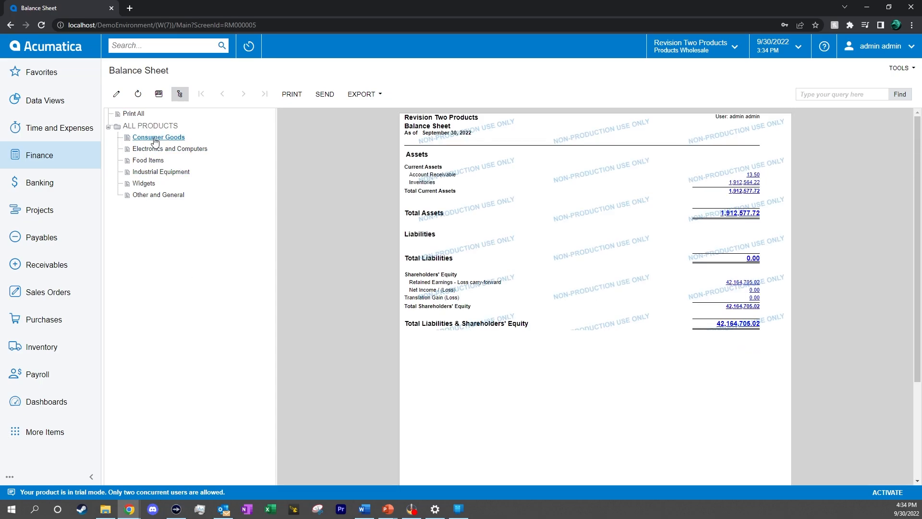
left_click(171, 148)
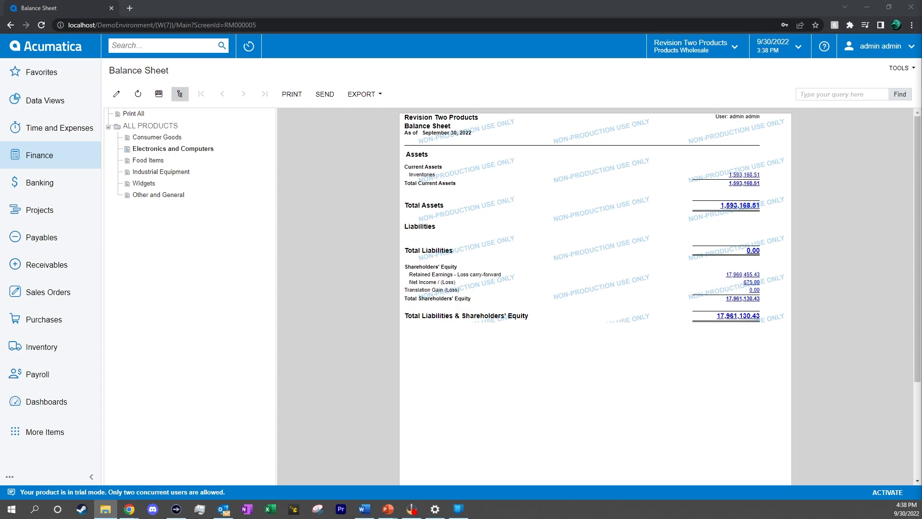
mouse_move(47, 292)
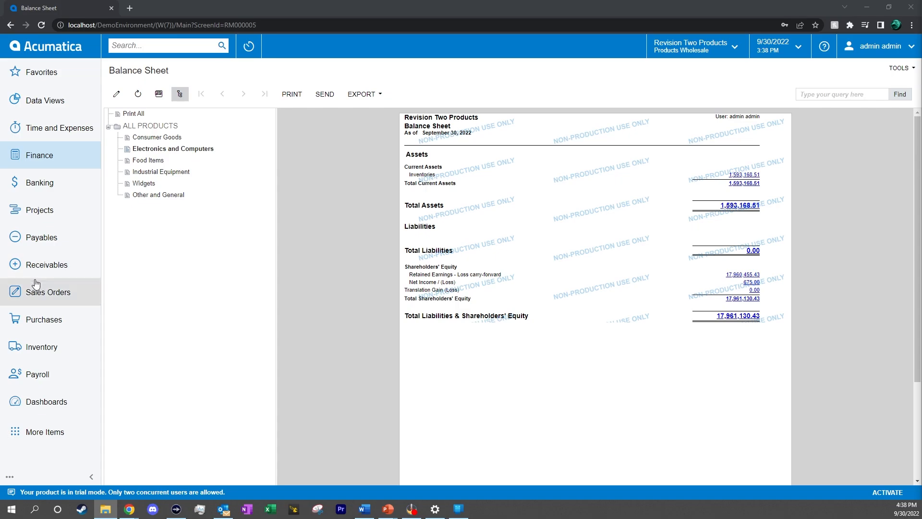
Run Sales Order Details by Customer for 9/1–9/30/2022, showing Alta Ace orders totaling 2,925.00.
left_click(49, 292)
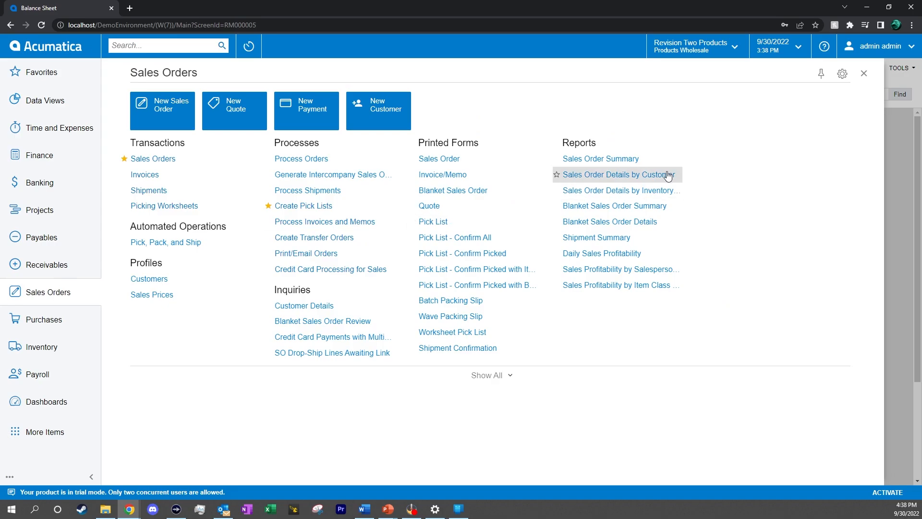
left_click(614, 175)
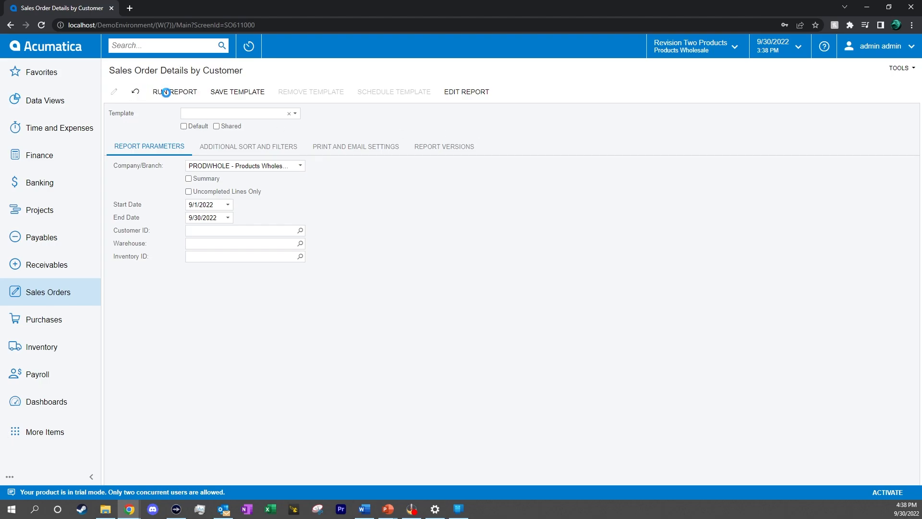
left_click(174, 93)
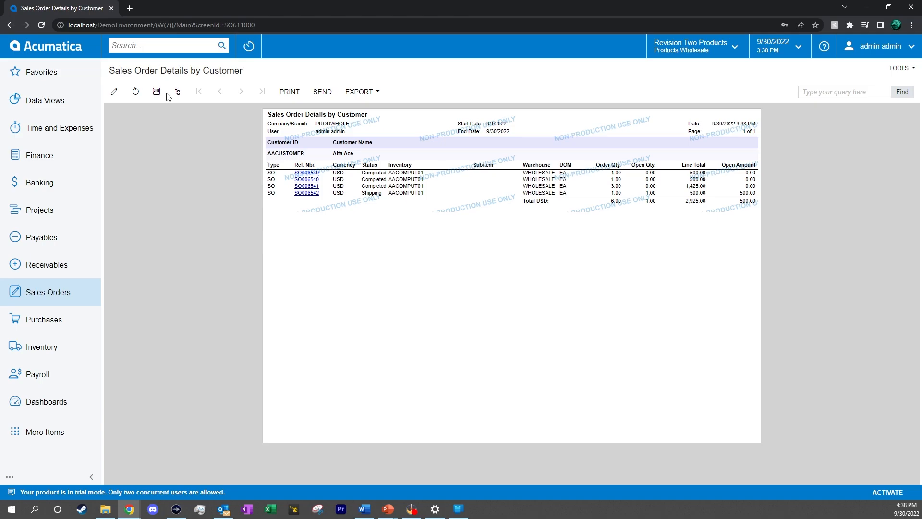
mouse_move(310, 207)
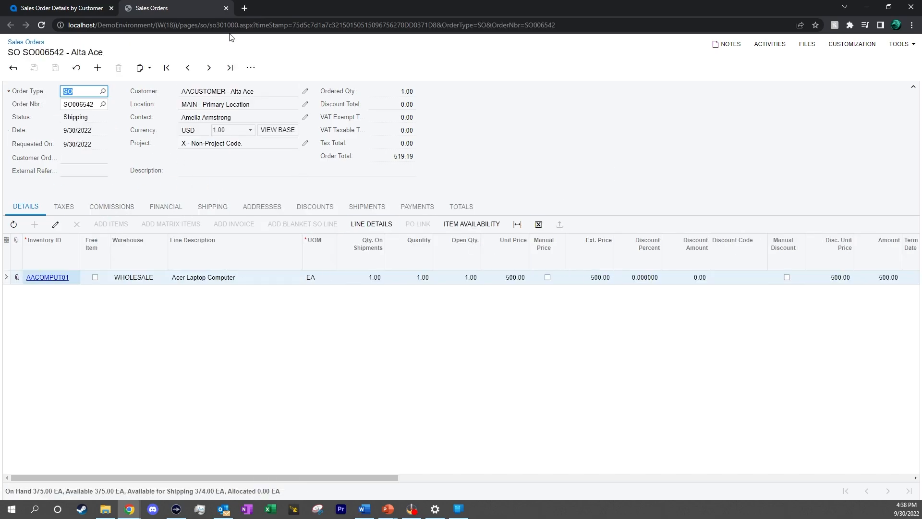
left_click(59, 8)
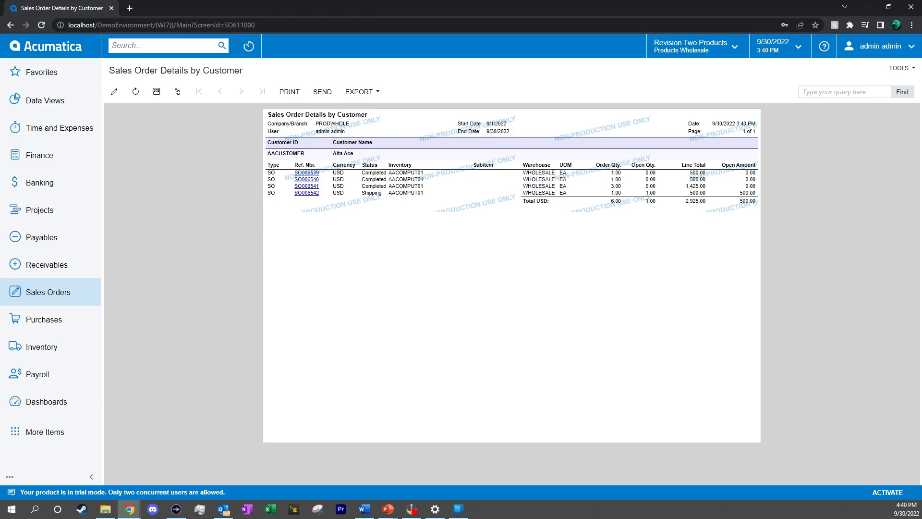
mouse_move(54, 53)
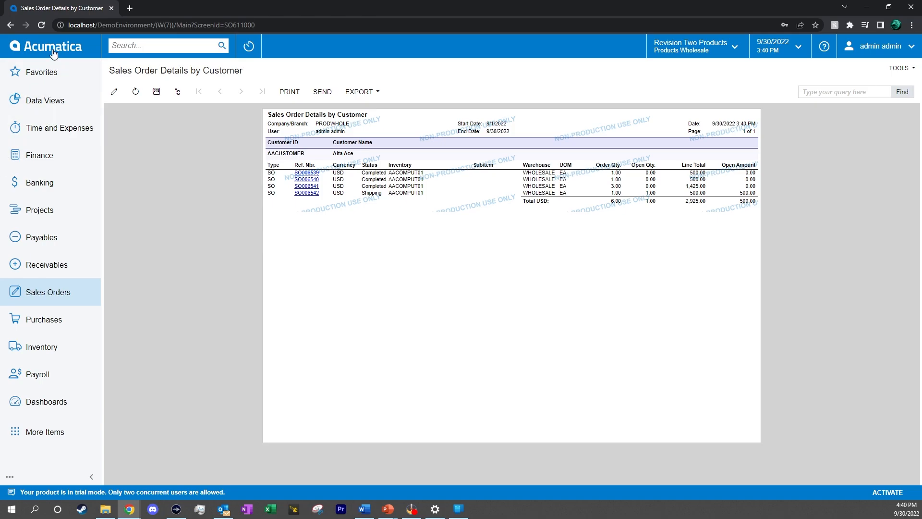
Return to the home dashboard and open the Vendor Summary data view.
left_click(46, 401)
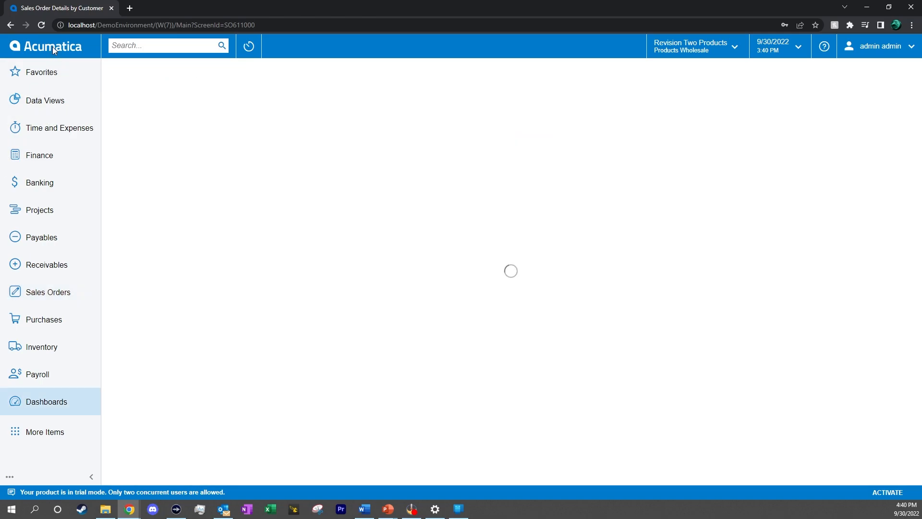
left_click(46, 402)
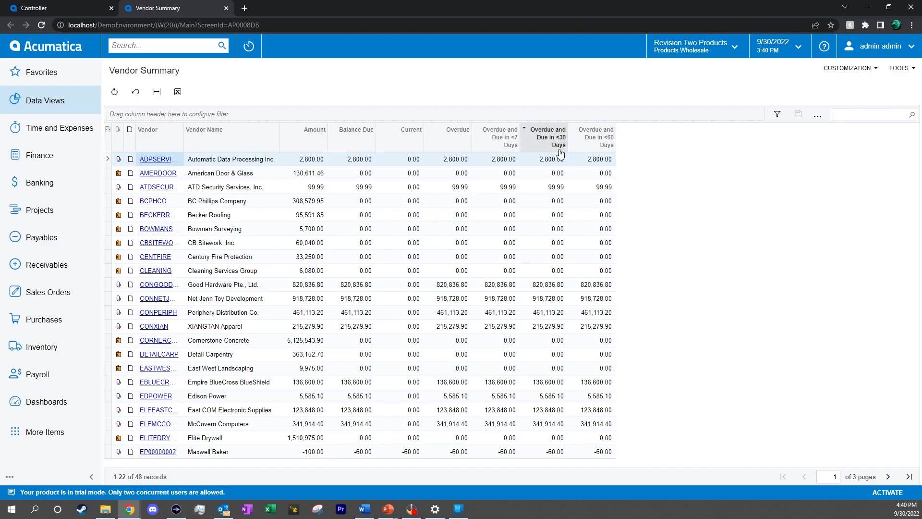
mouse_move(718, 177)
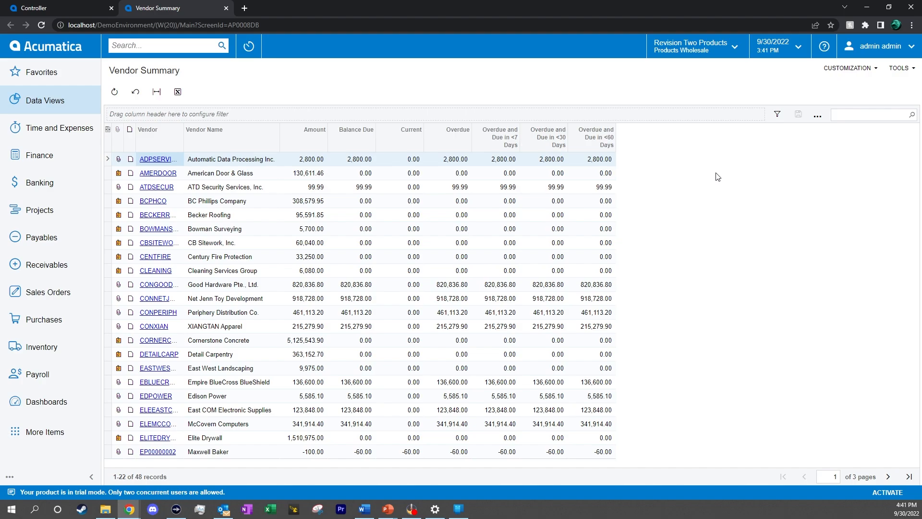
mouse_move(748, 113)
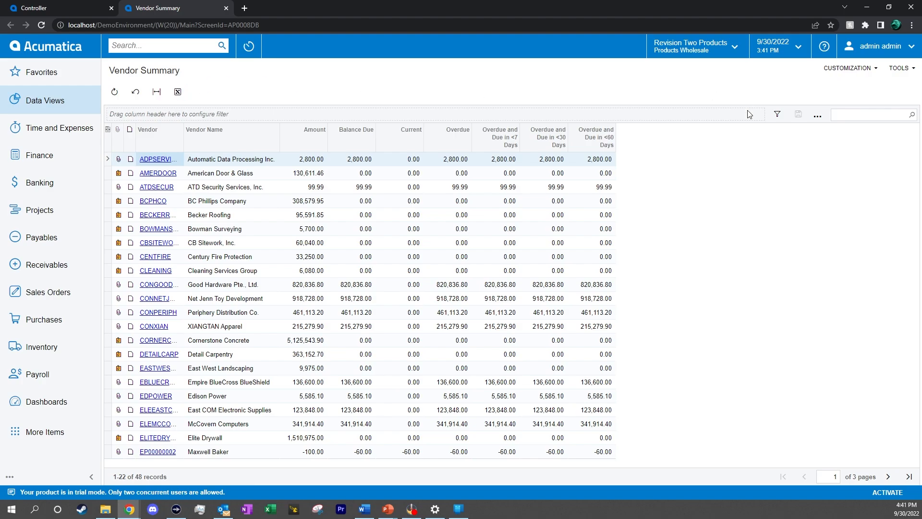
Filter Vendor Summary to Balance Due Is Greater Than 5000, leaving 18 records.
left_click(776, 114)
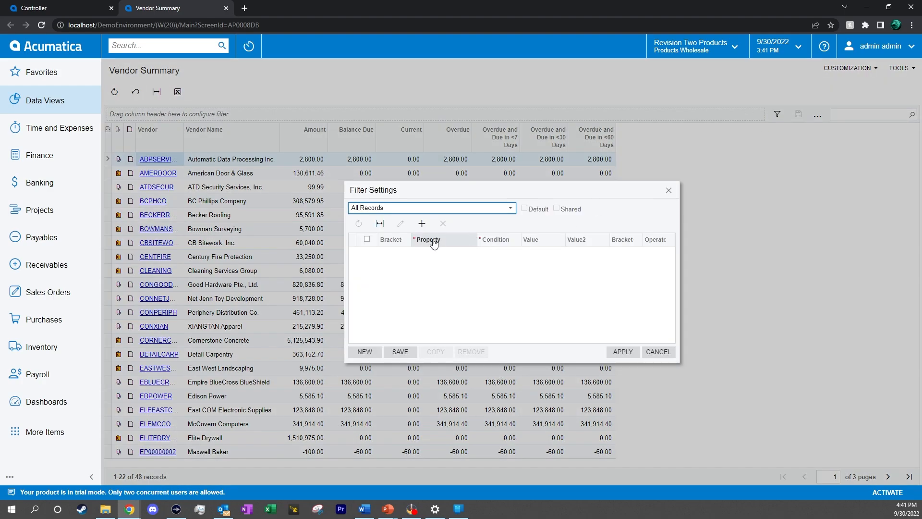
left_click(421, 223)
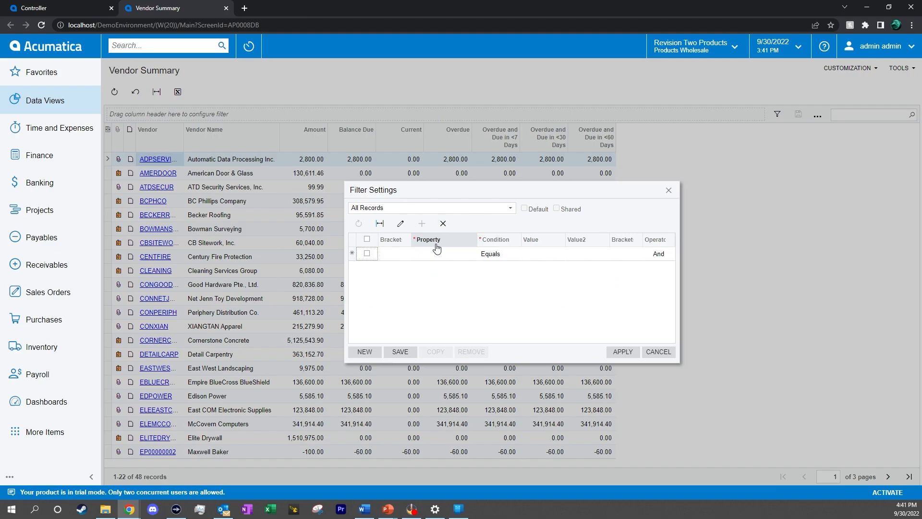
left_click(445, 253)
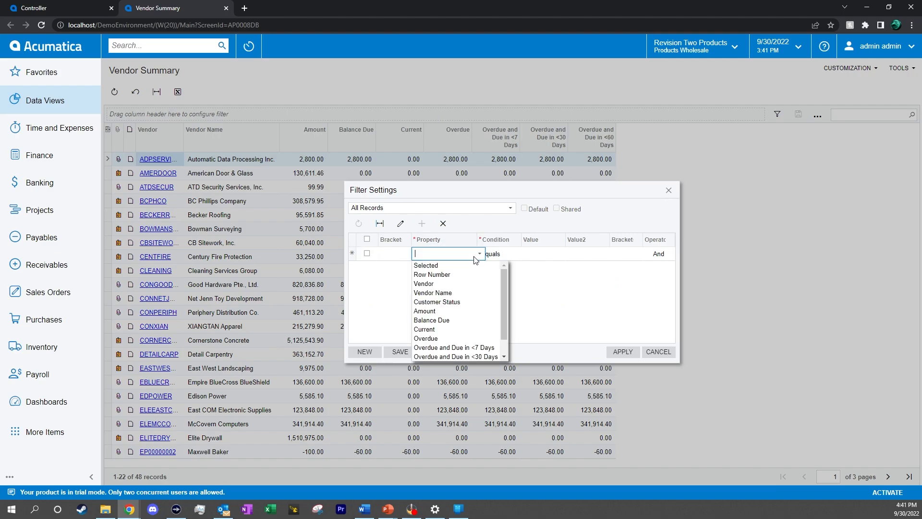
mouse_move(423, 329)
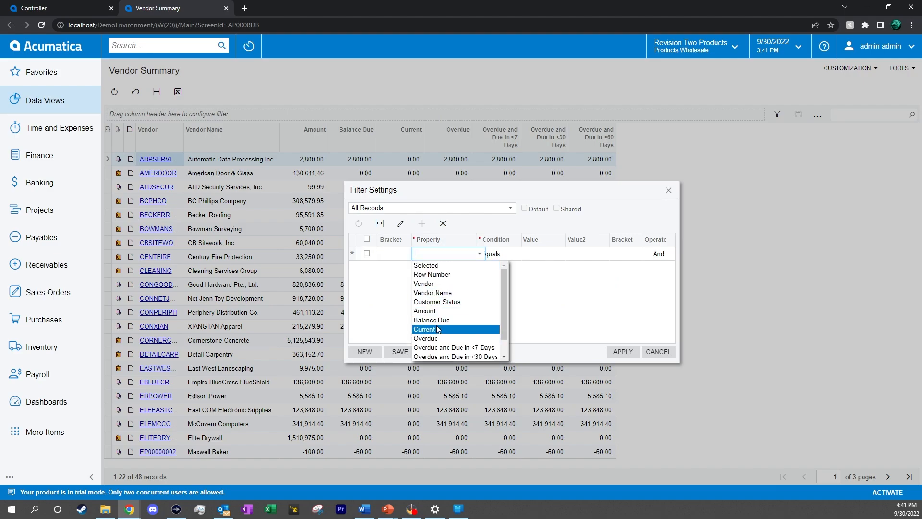
left_click(431, 320)
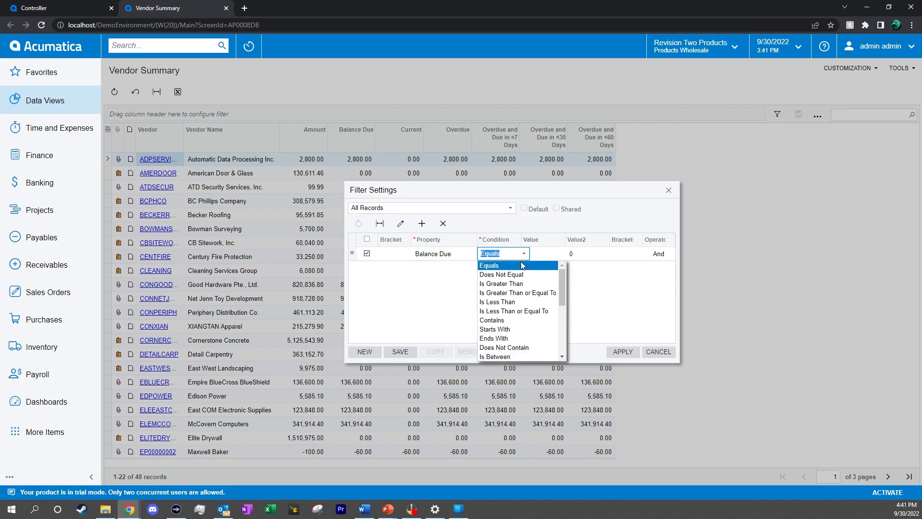
left_click(501, 284)
type("5000")
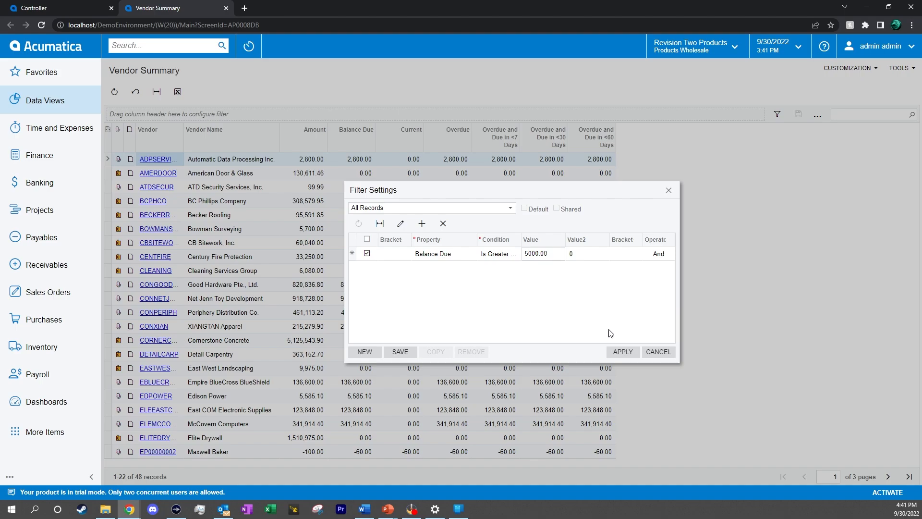
mouse_move(468, 325)
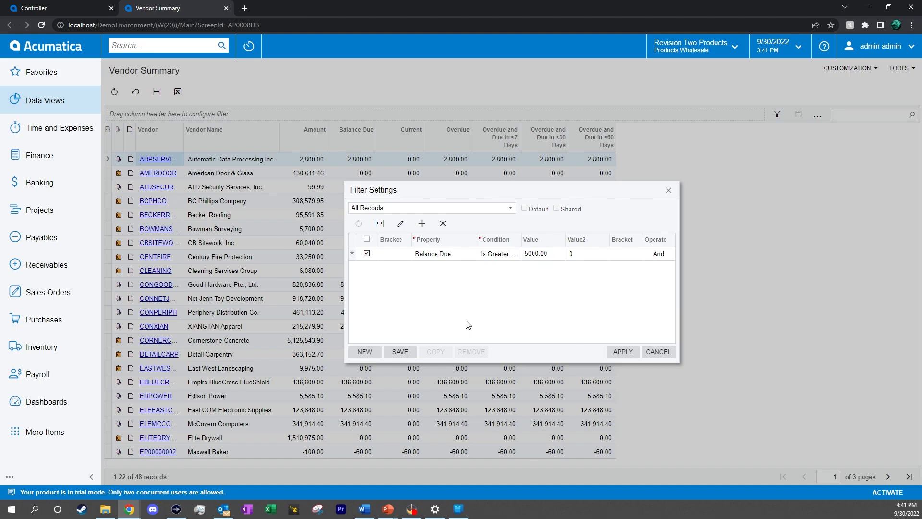
left_click(622, 352)
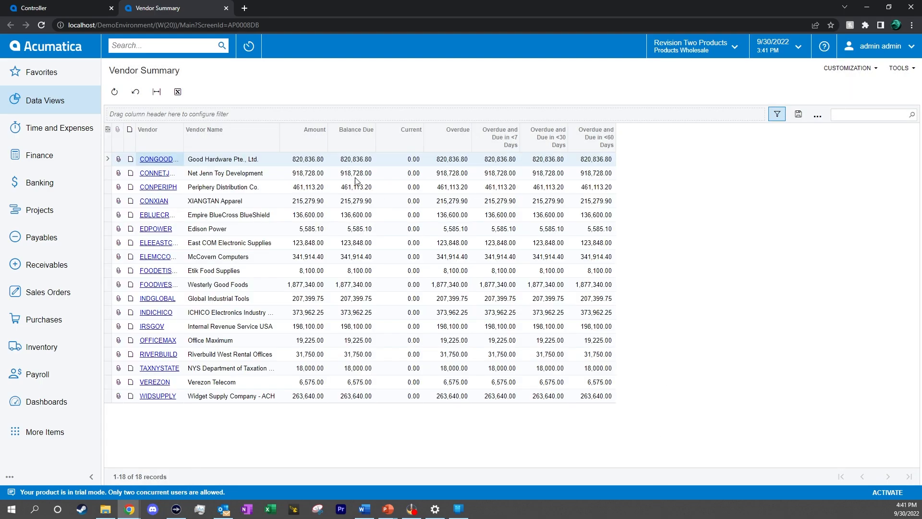
mouse_move(690, 330)
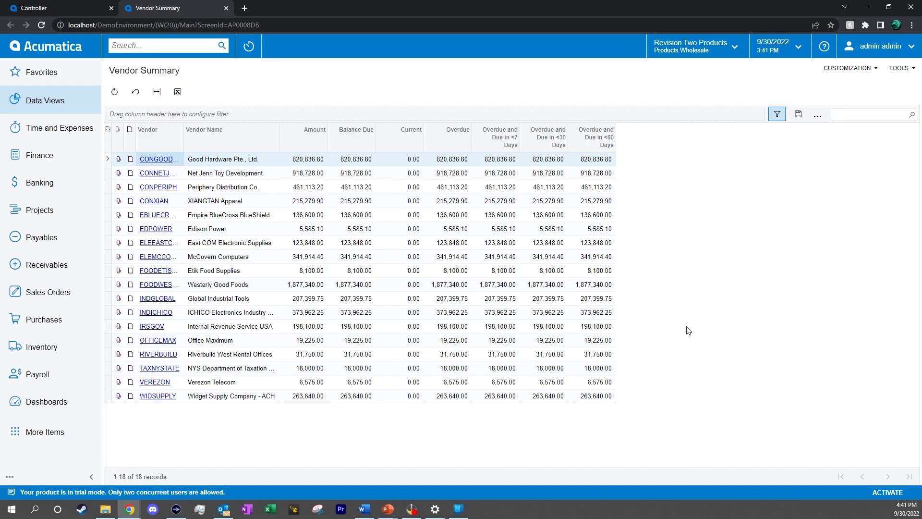
mouse_move(694, 328)
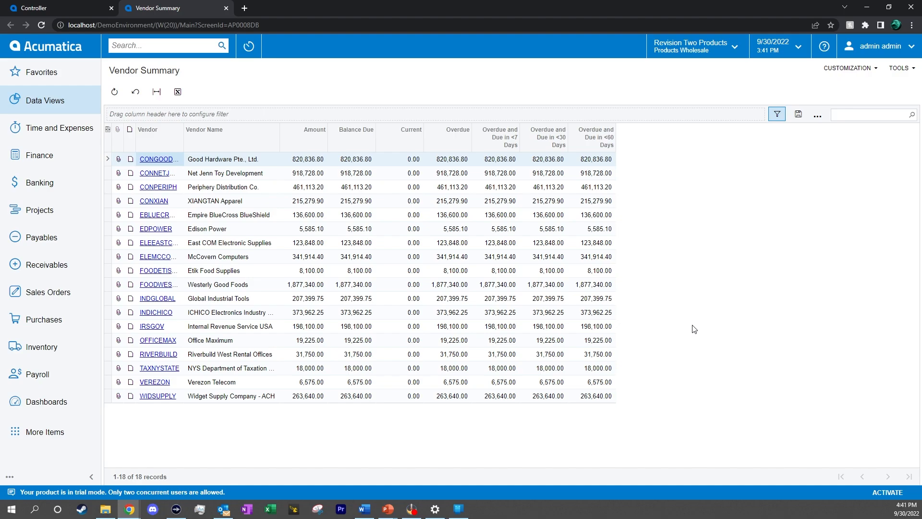
Open the AP-VendorSummary Generic Inquiry via Customization > Edit Generic Inquiry.
left_click(847, 69)
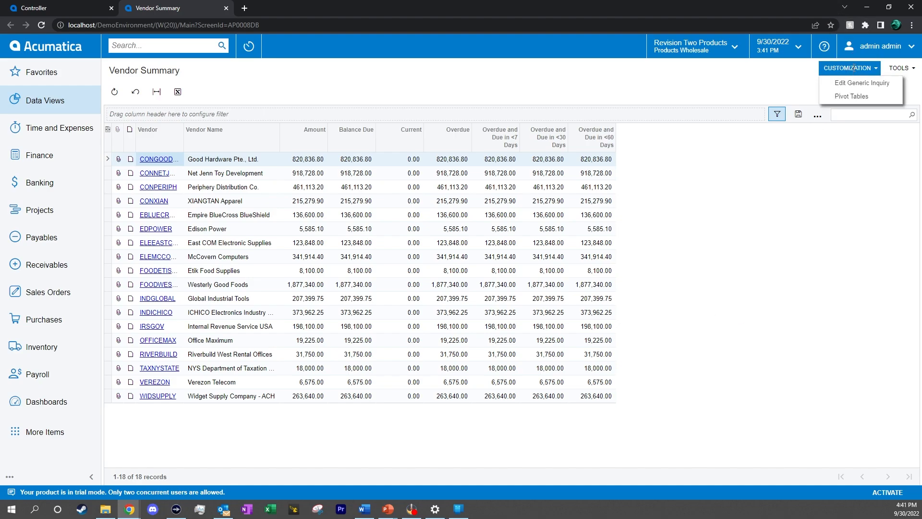
left_click(861, 82)
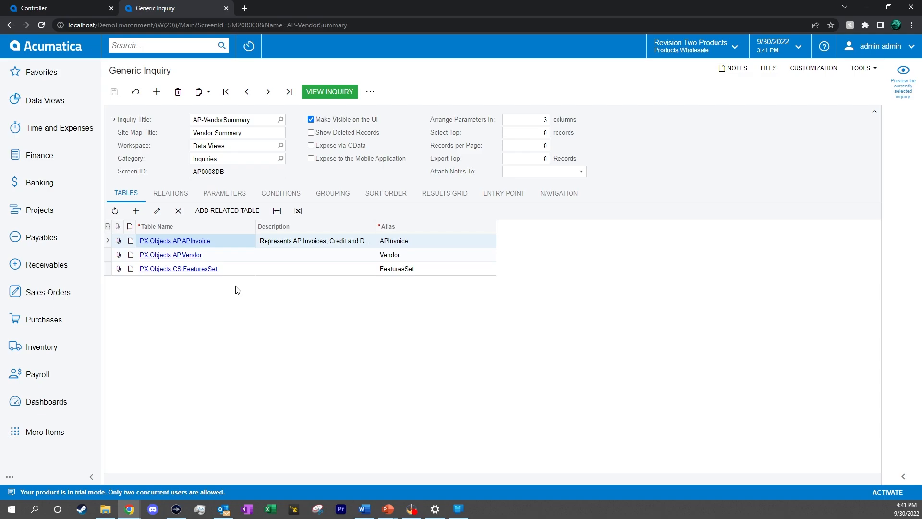
mouse_move(223, 193)
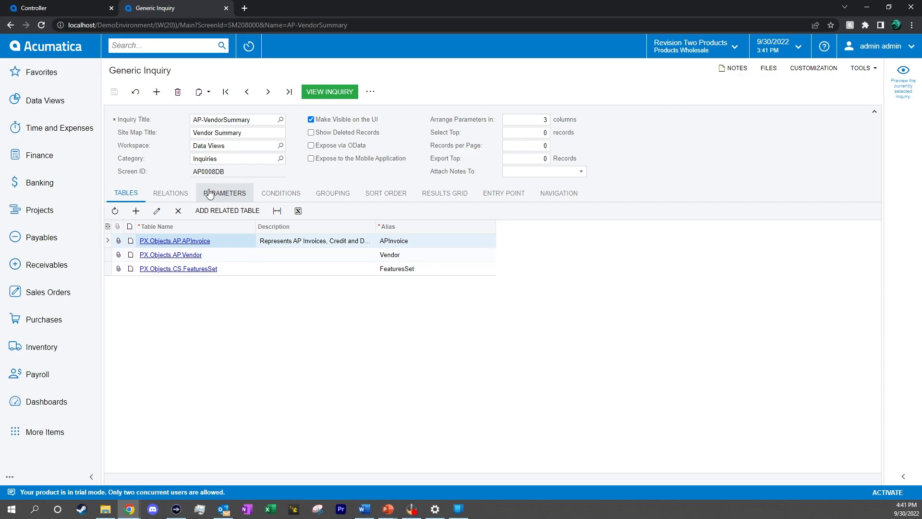